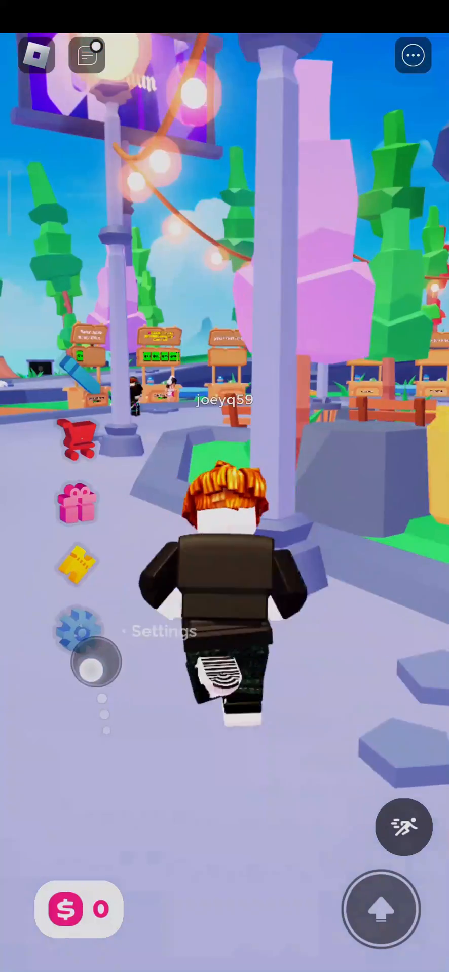
Open Roblox's in-game menu to show the People tab listing server players
drag(96, 660, 111, 626)
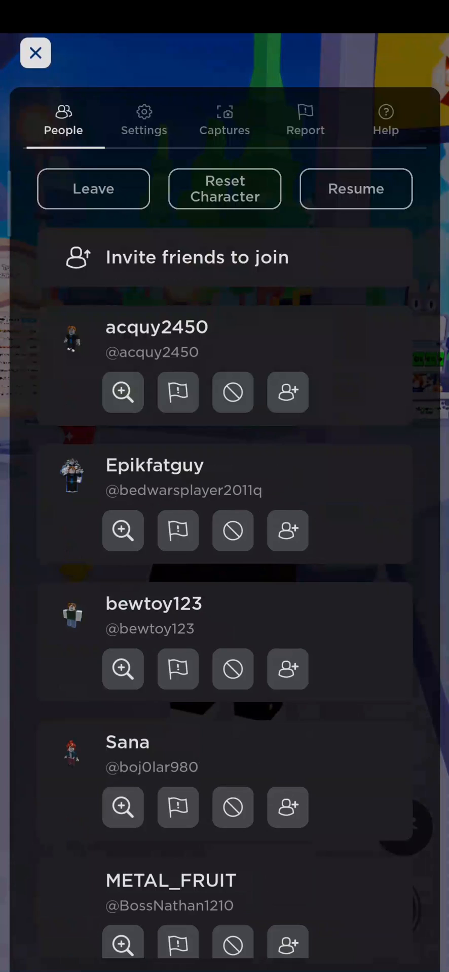
Switch the in-game menu to its Settings tab showing camera, volume and graphics
click(144, 118)
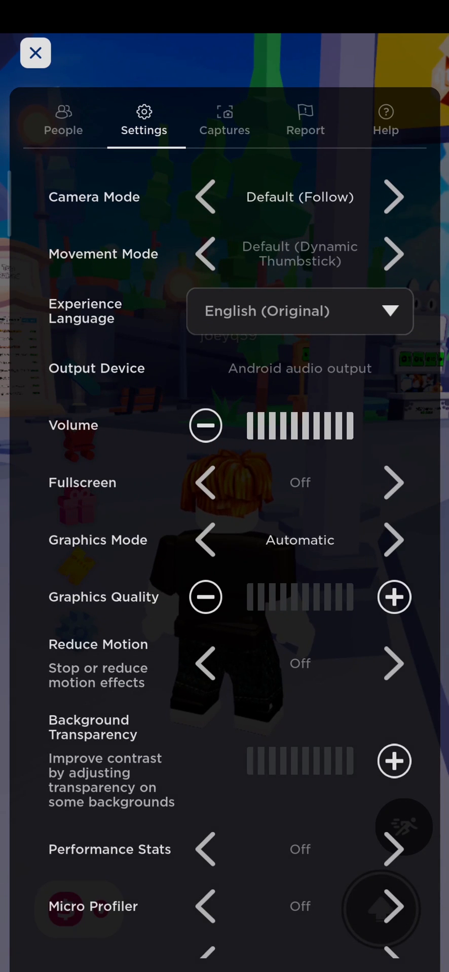
Close the settings menu, leave Roblox and show the app drawer
click(392, 253)
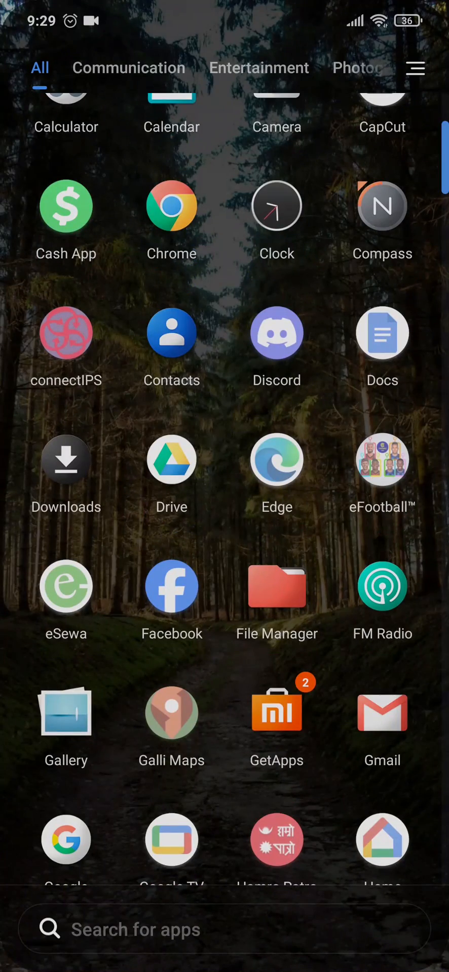
Scroll the app drawer to Play Store and launch it
scroll(down, 3)
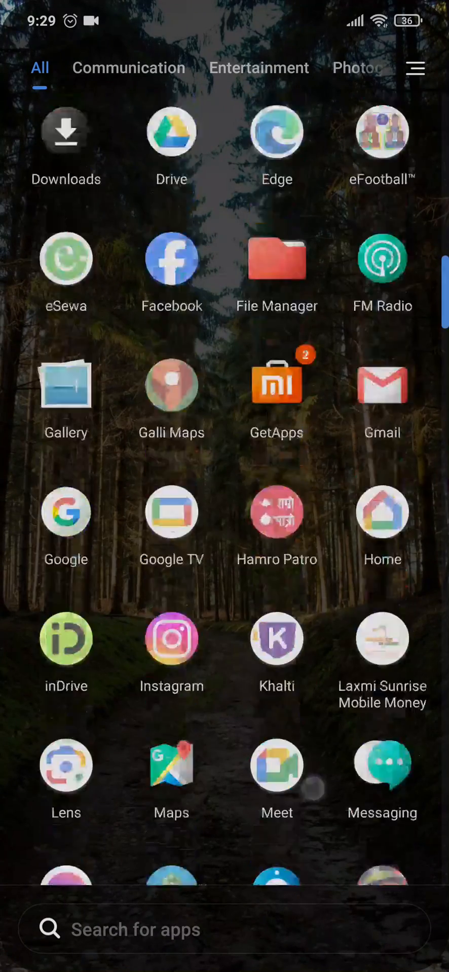
scroll(down, 3)
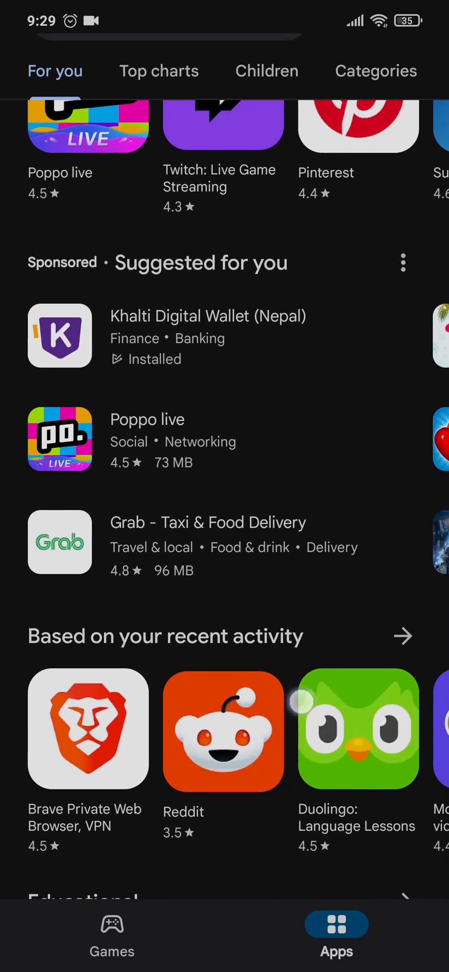
Scroll the Play Store Apps page, then go back to the app drawer
scroll(down, 3)
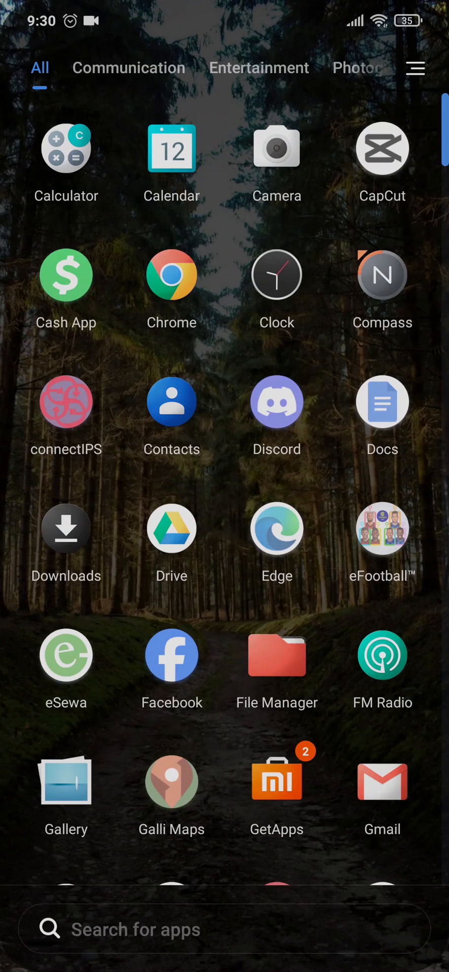
Scroll the app drawer down through Play Music to Truecaller, revealing Roblox
scroll(down, 3)
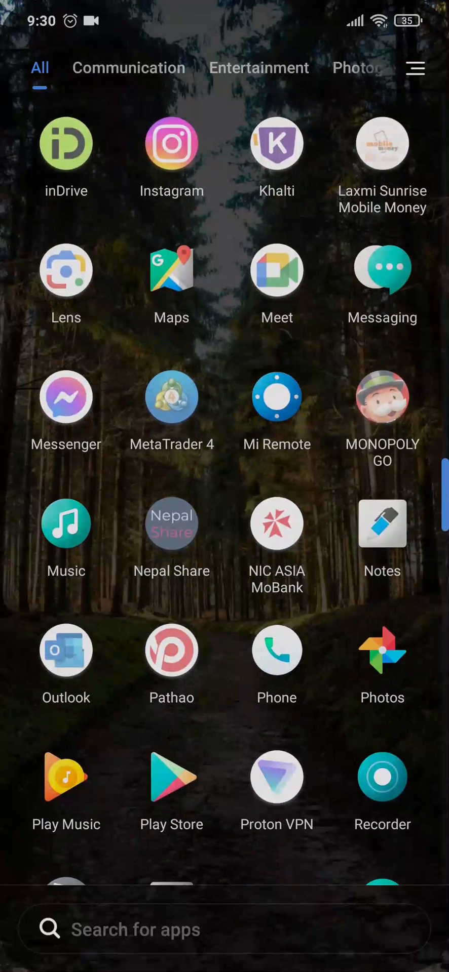
scroll(down, 3)
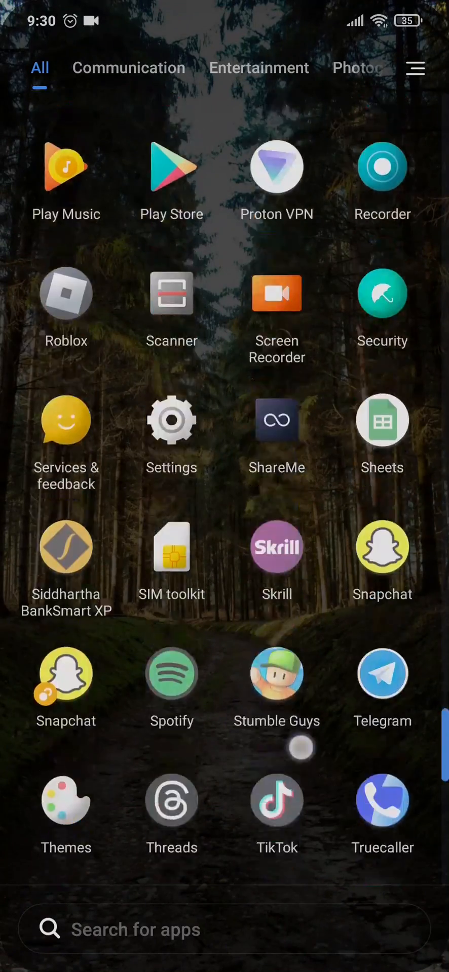